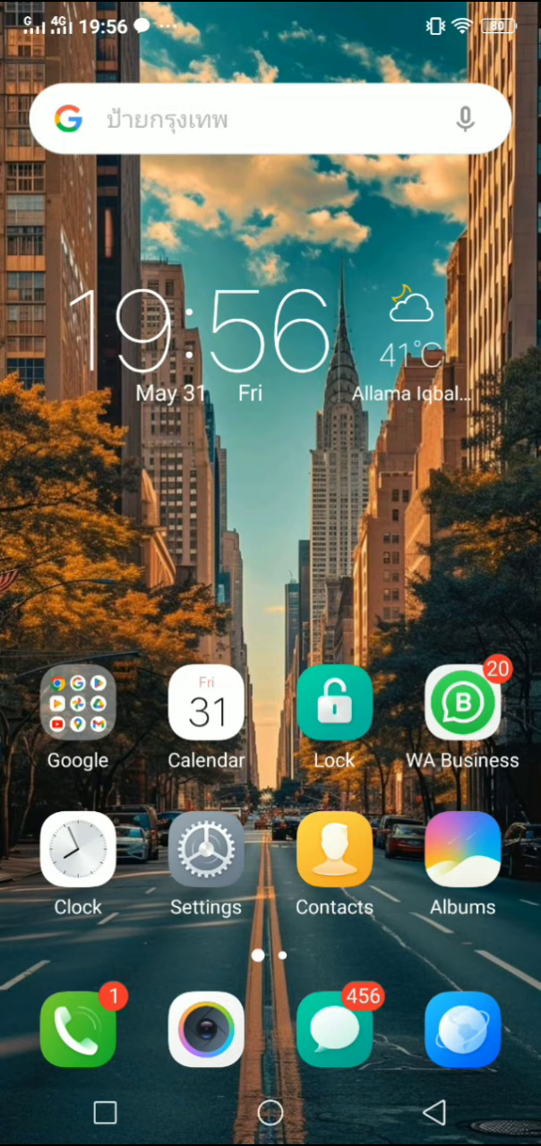
Launch YouTube from the Google apps folder on the home screen.
left_click(77, 703)
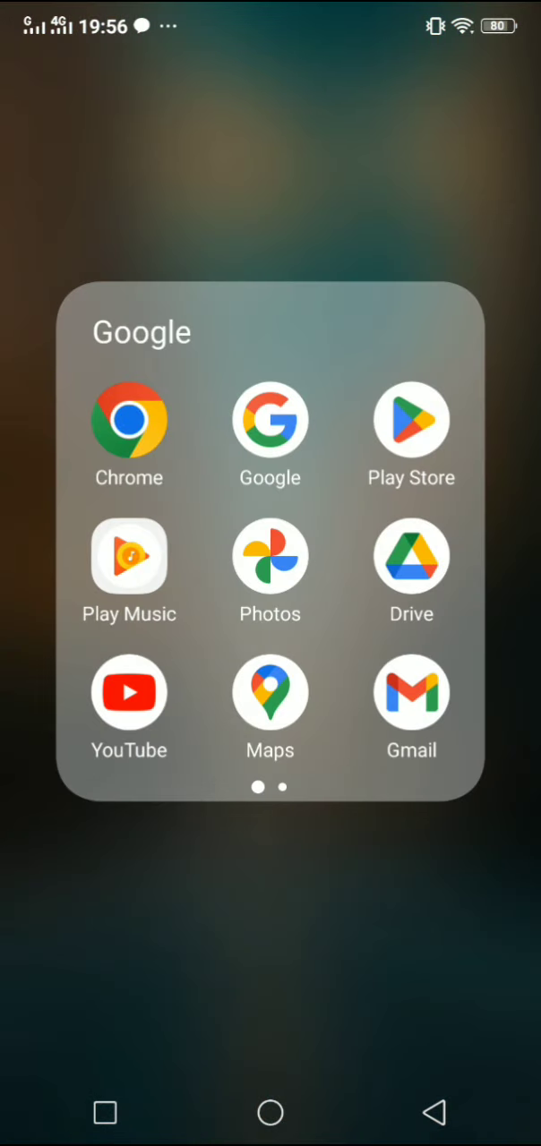
left_click(129, 708)
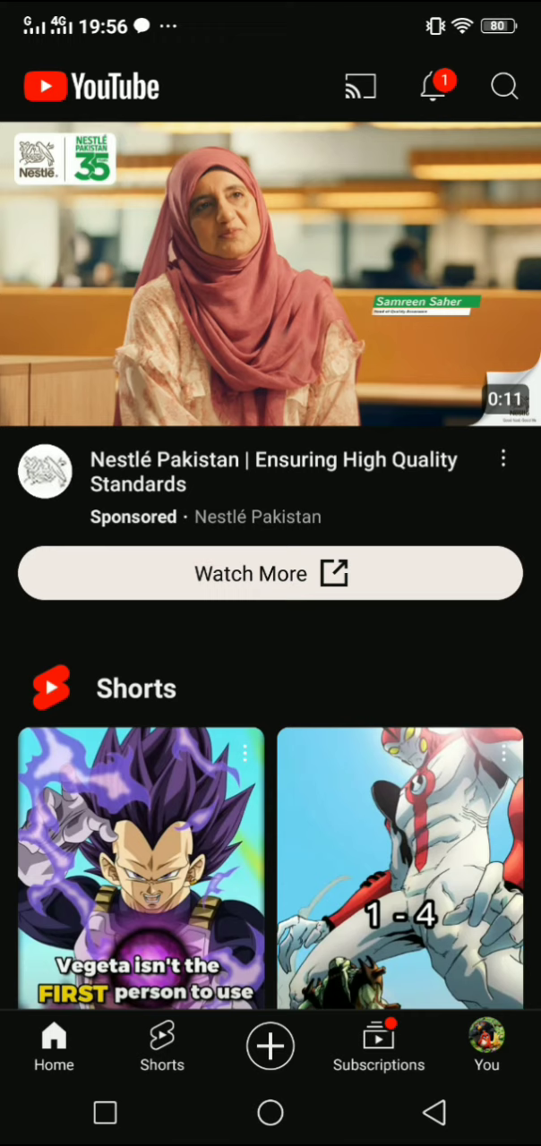
Reach the Google Account page from the signed-in profile in YouTube.
left_click(486, 1045)
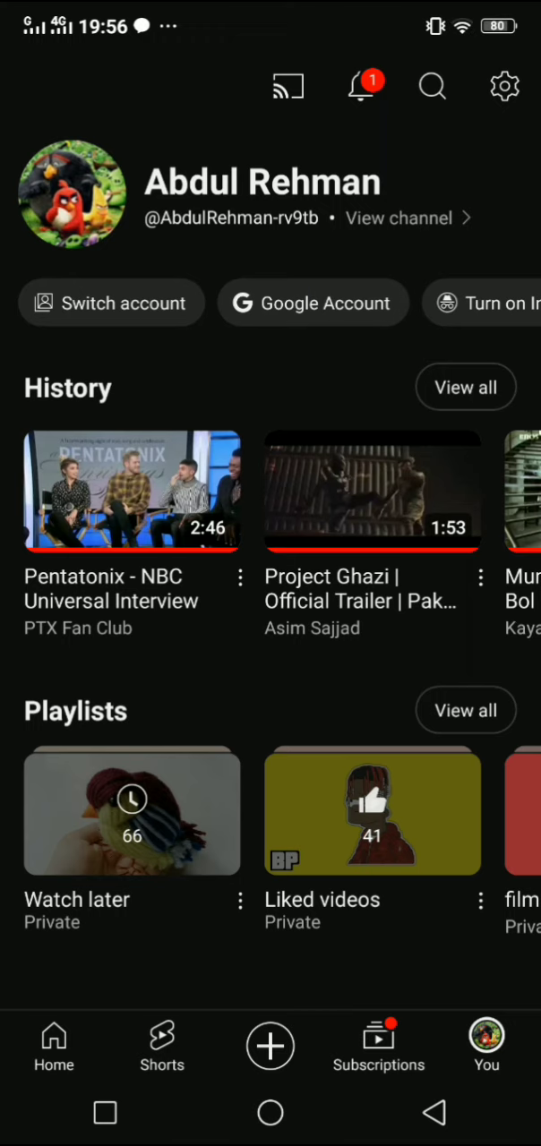
left_click(313, 303)
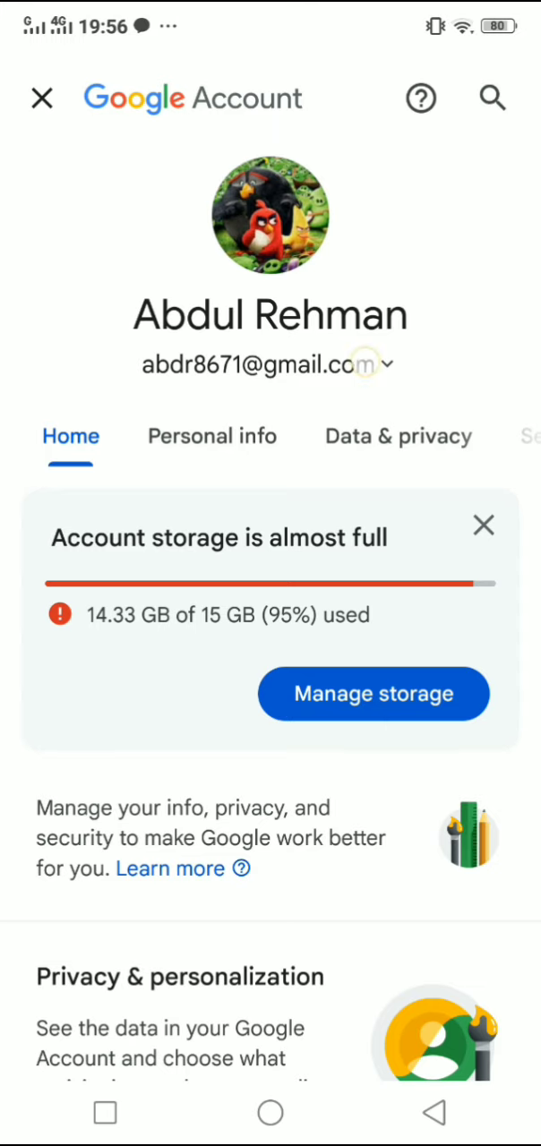
Reach Accounts & Sync via Manage accounts on this device and select the first Google account.
left_click(372, 363)
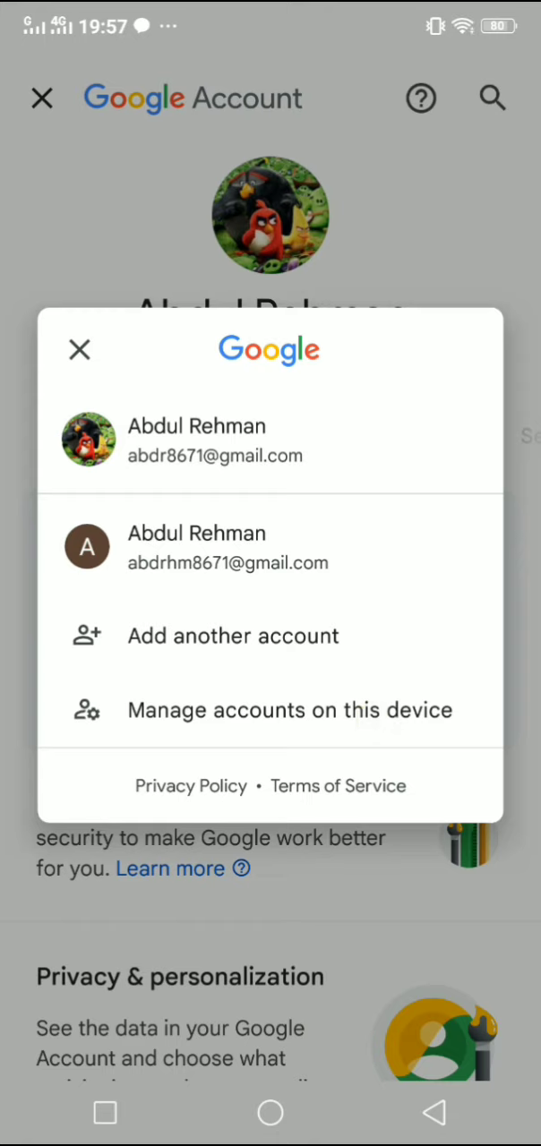
left_click(288, 710)
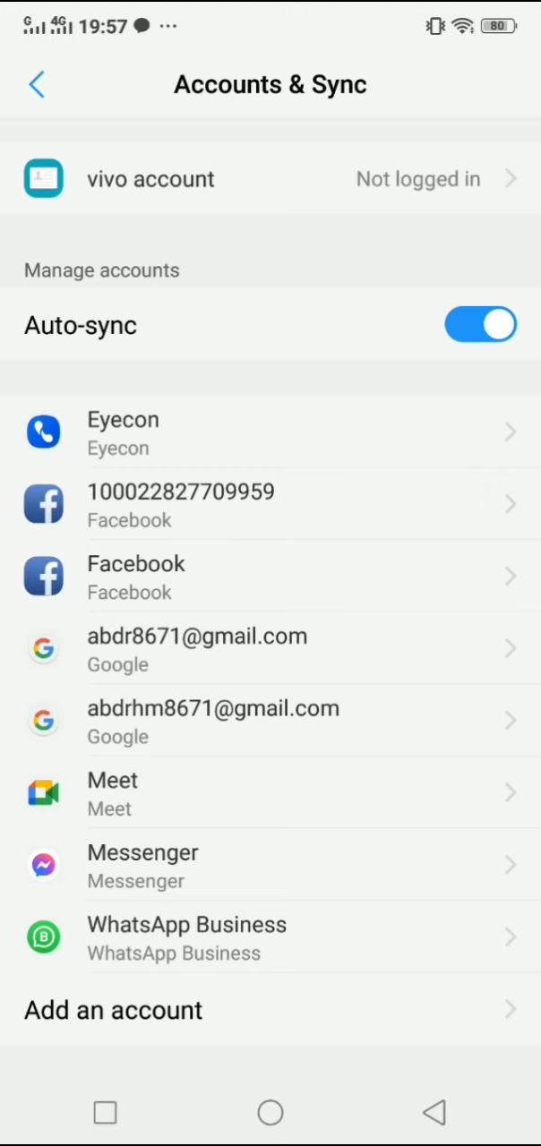
left_click(278, 649)
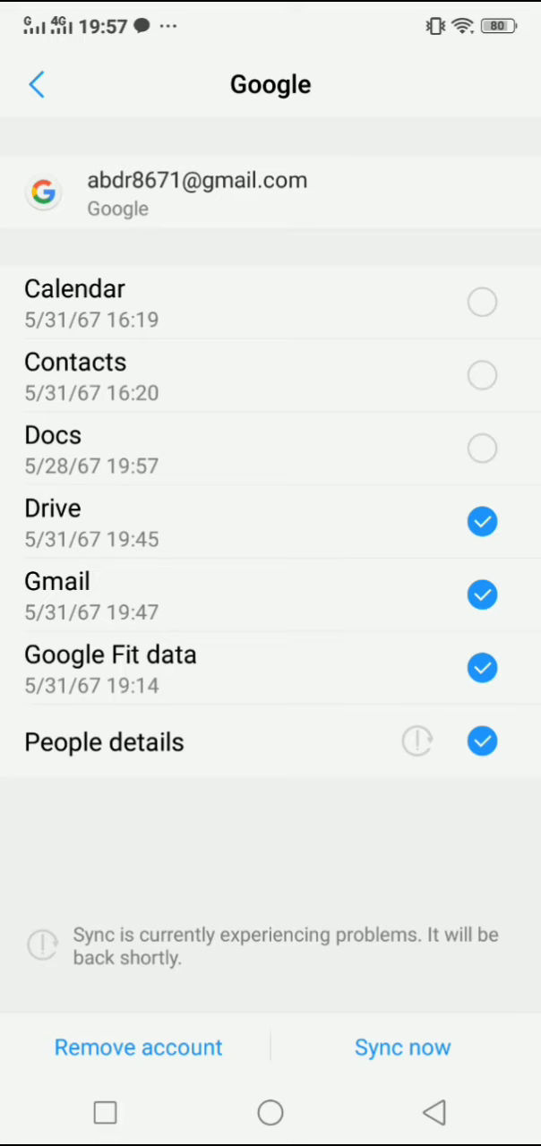
Remove this Google account from the device, reaching the data-deletion warning.
left_click(138, 1047)
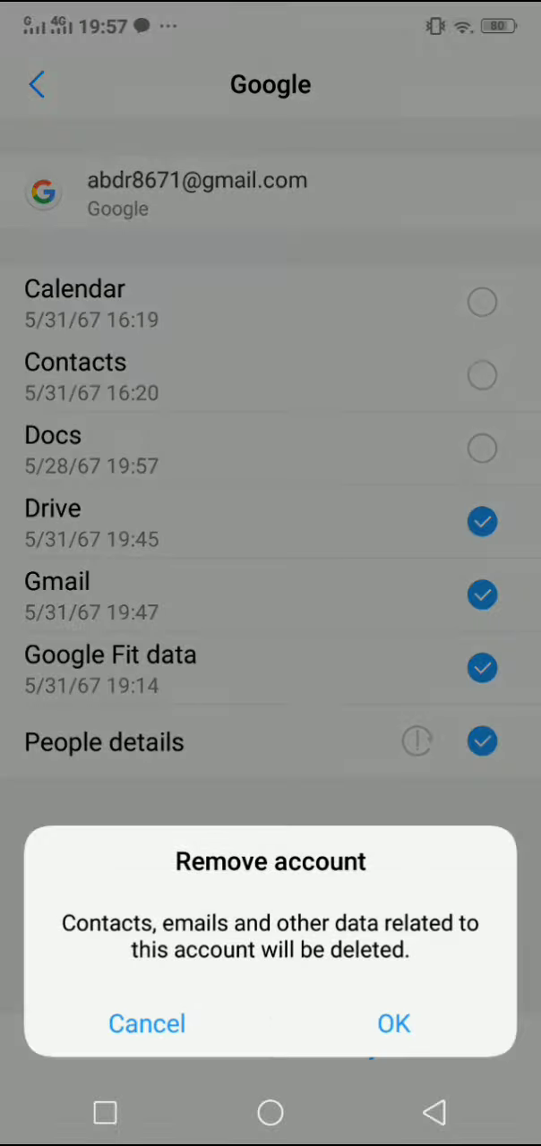